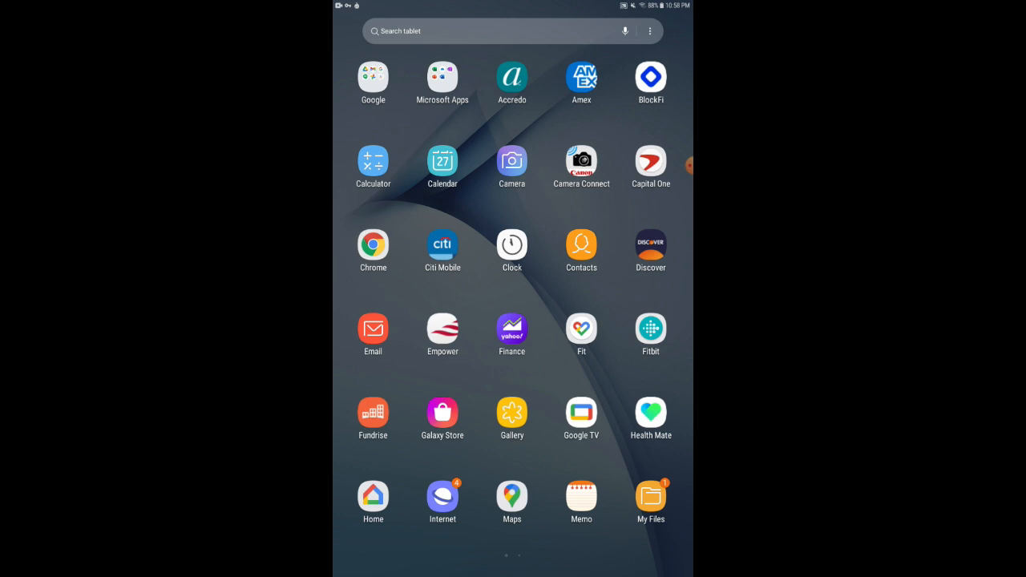
Launch Health Mate from the home screen and show the list of devices
left_click(650, 413)
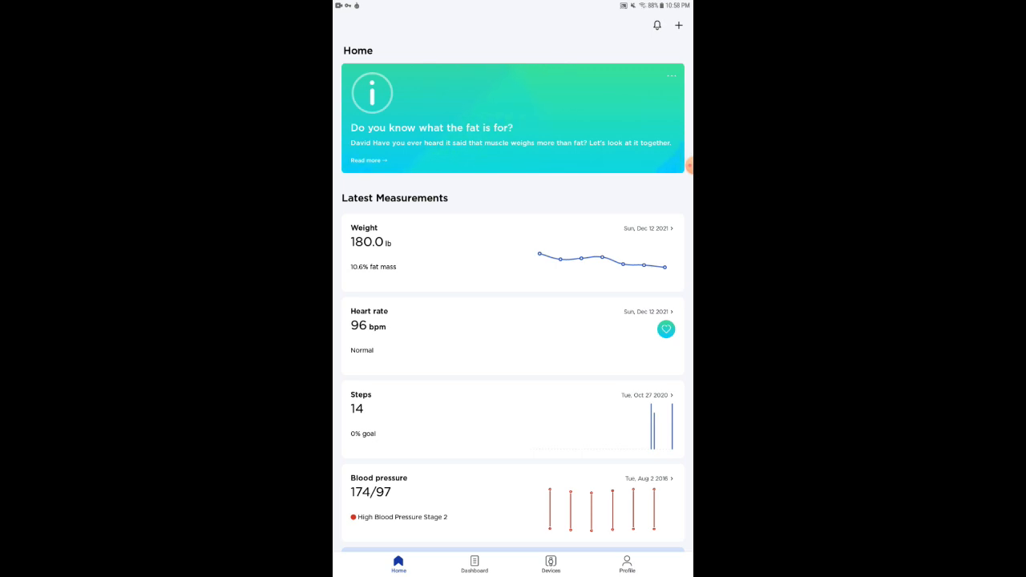
left_click(551, 564)
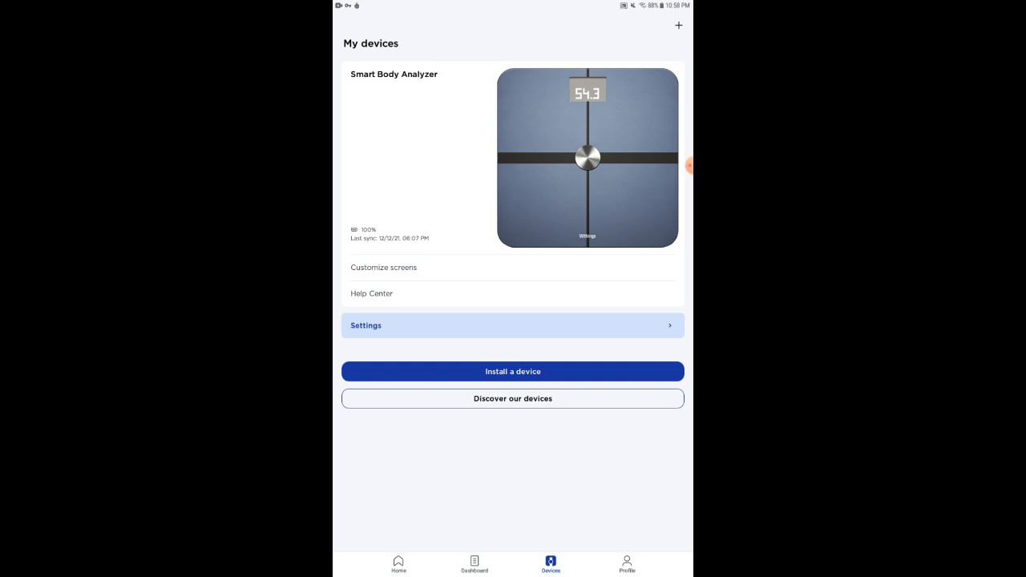
Start adding a new device to reach the Smart Body Analyzer install page
left_click(512, 371)
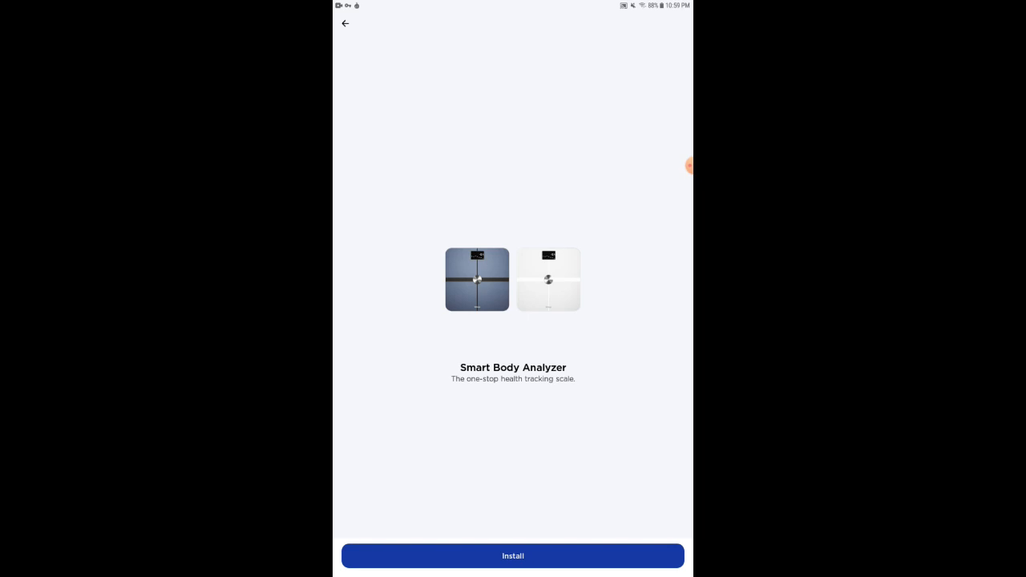
Begin Smart Body Analyzer installation, turn Bluetooth on, and accept the Bluetooth request
left_click(512, 555)
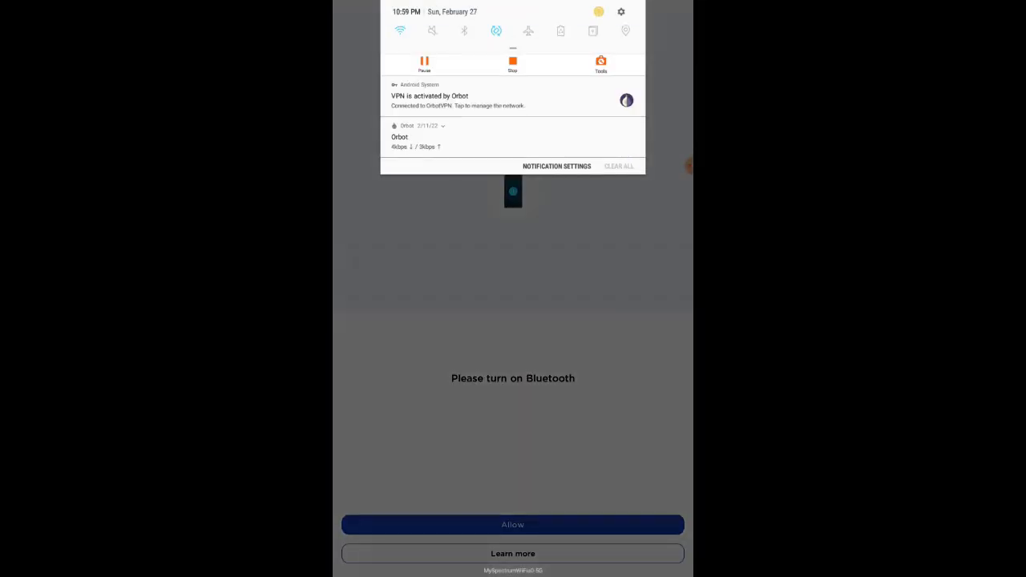
left_click(464, 31)
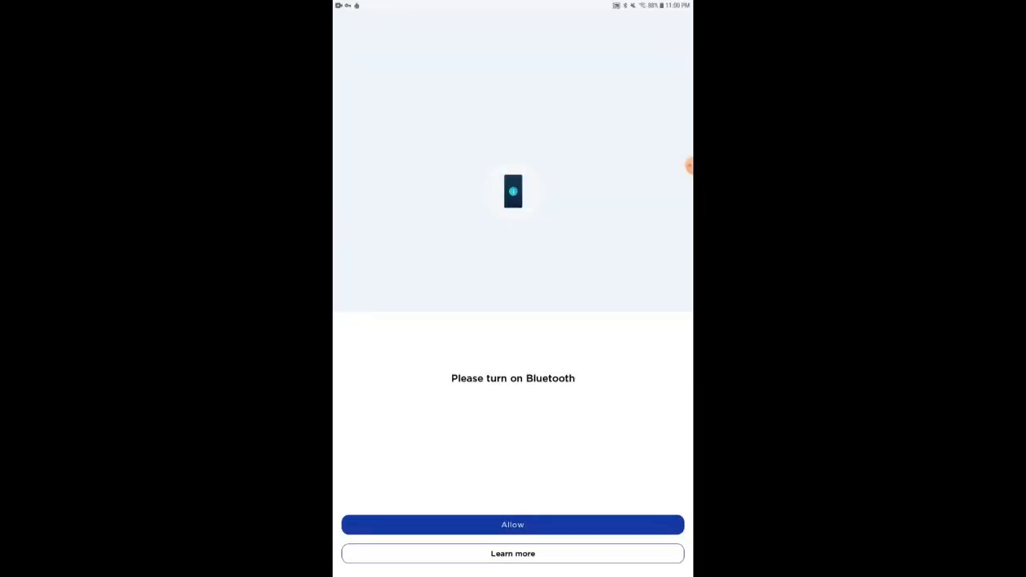
left_click(512, 524)
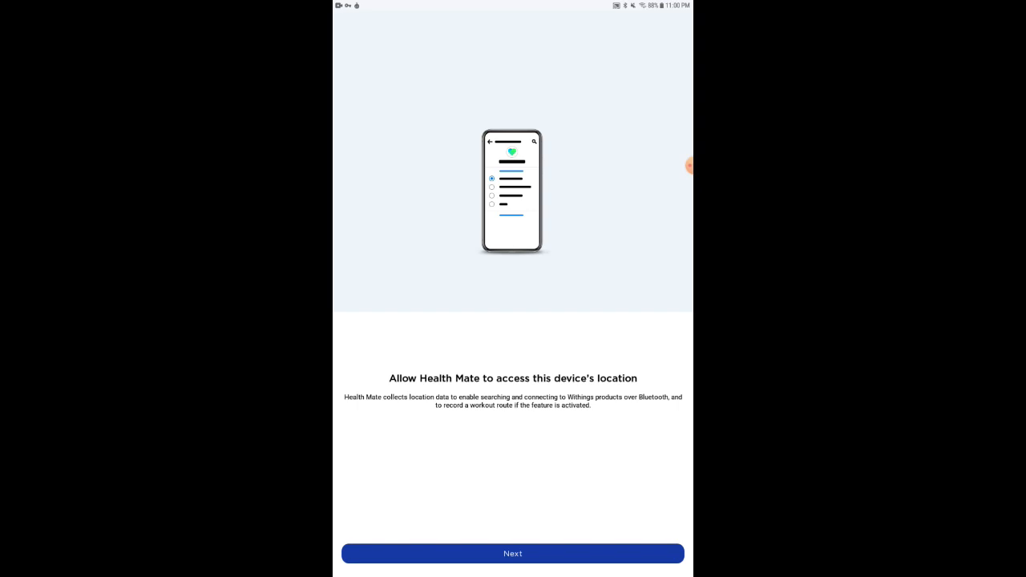